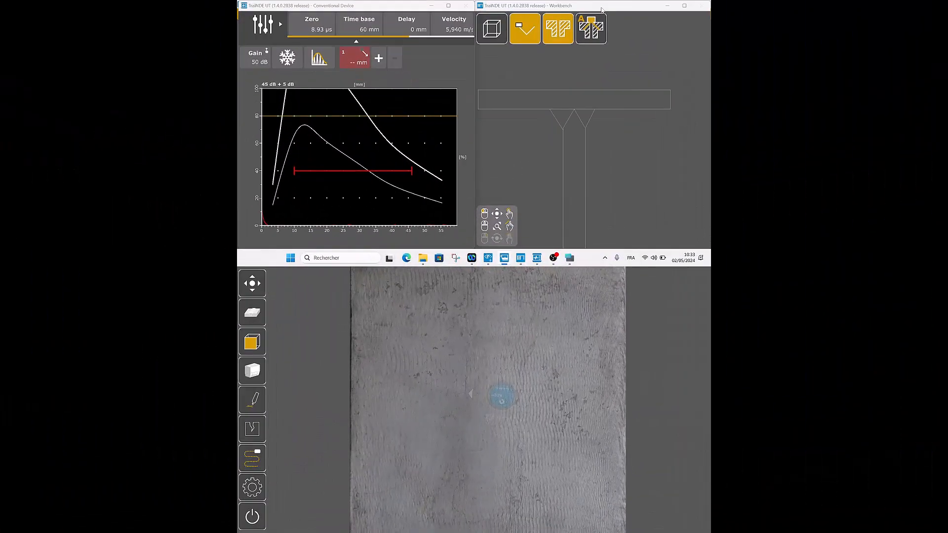
# Step: Pick the SW-8x9-4-S45 angle-beam probe from the probe list to replace the straight-beam probe
pyautogui.click(252, 371)
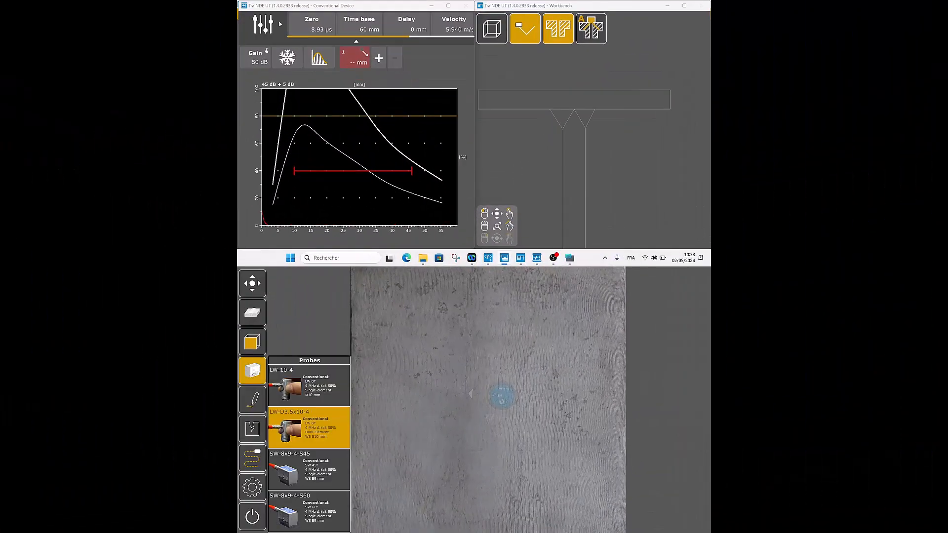
pyautogui.click(251, 369)
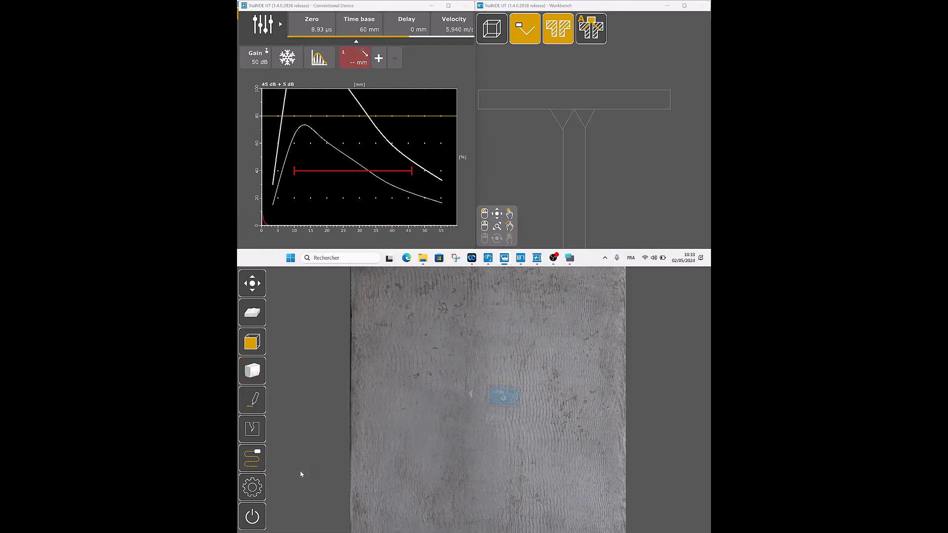
pyautogui.click(262, 24)
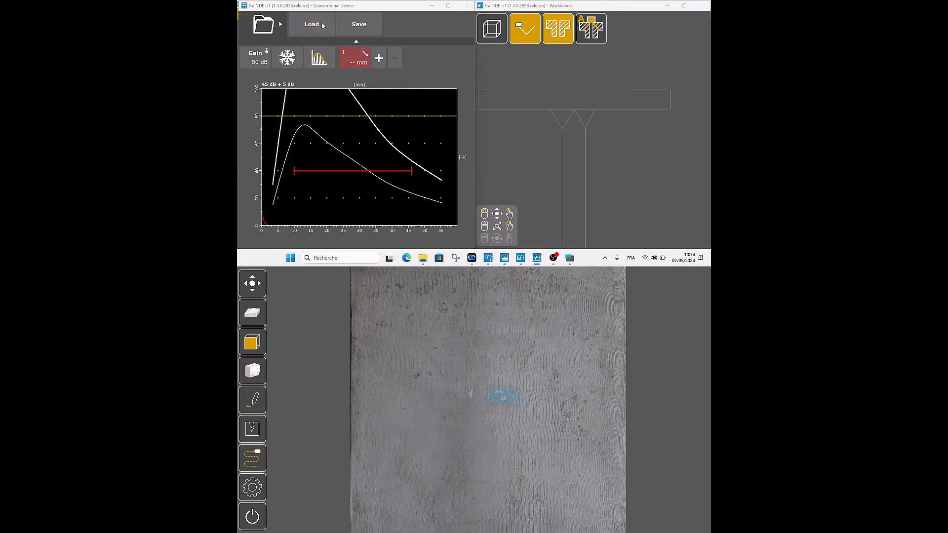
# Step: Load the S45-WeldT.xml settings file into the conventional device
pyautogui.click(311, 24)
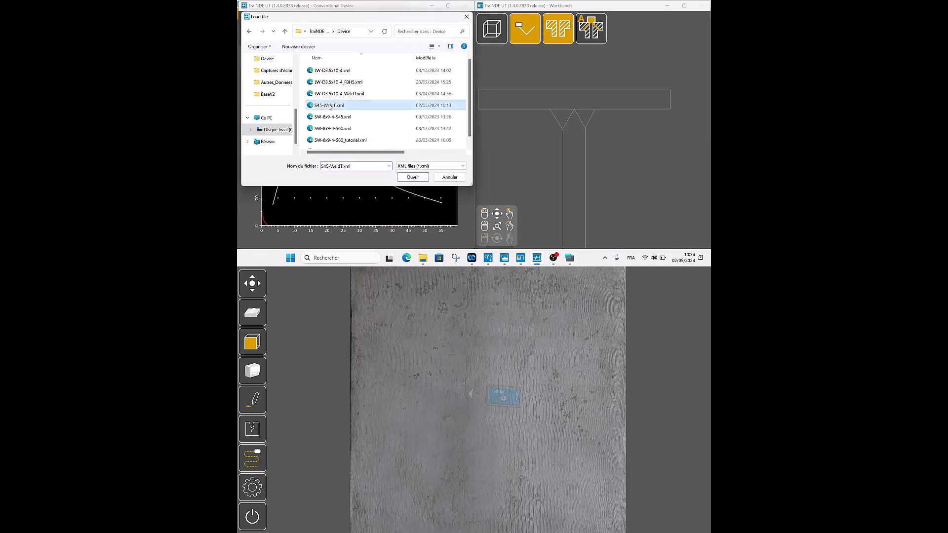
pyautogui.click(413, 178)
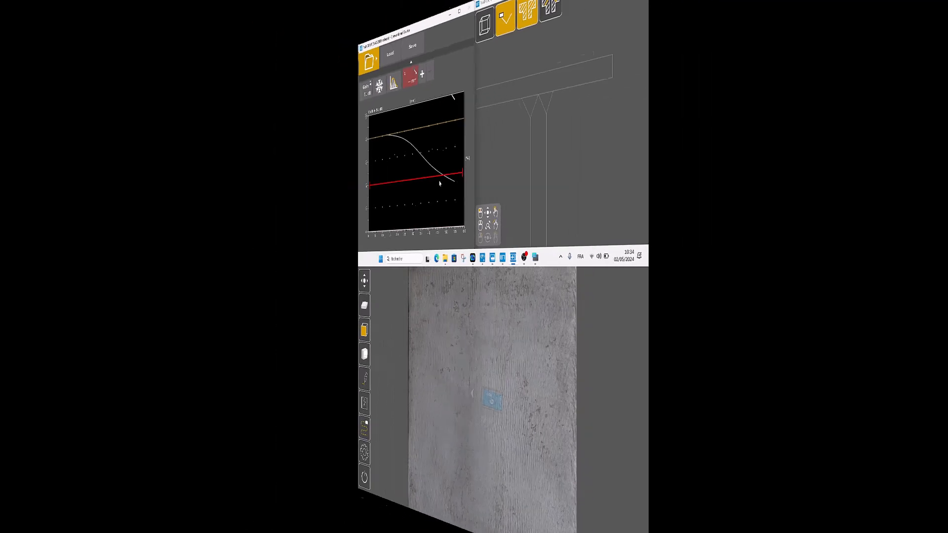